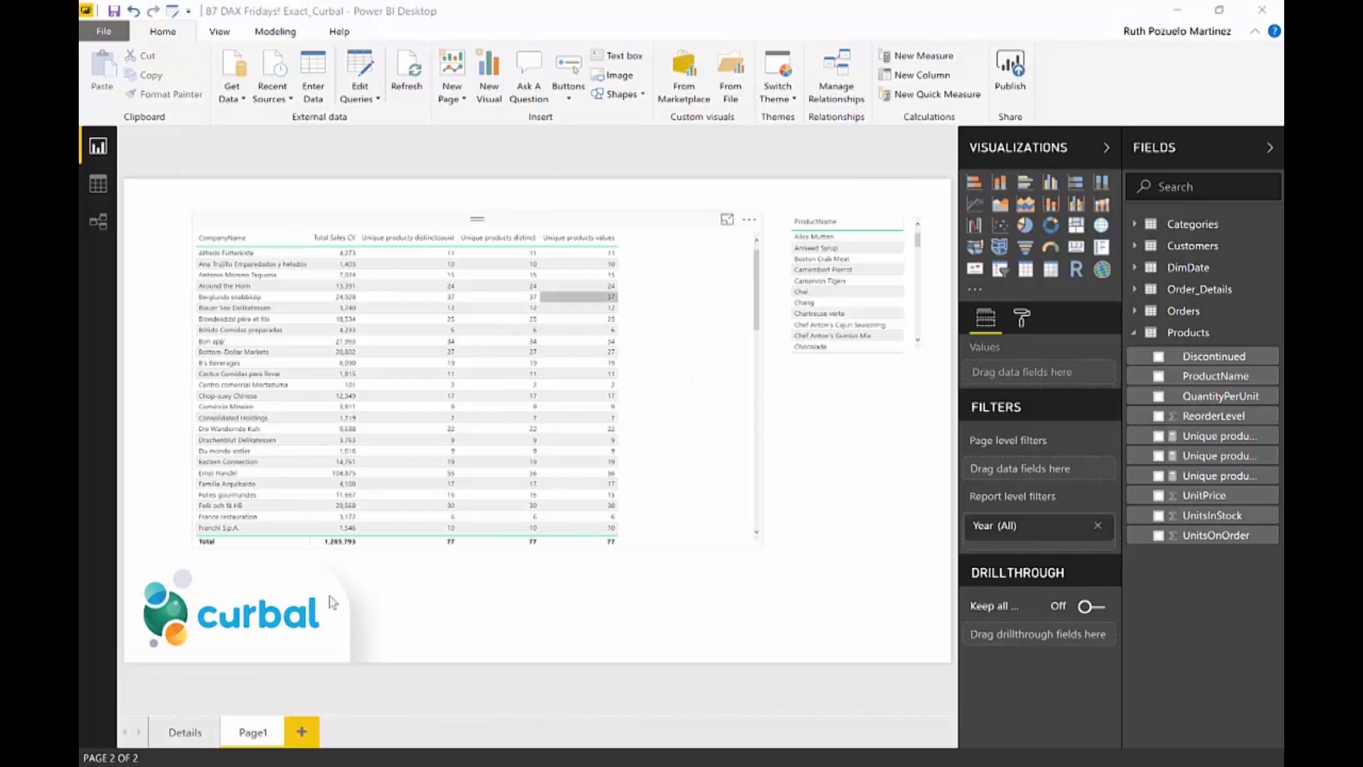
Step: Review the Details page, return to the sales table and inspect its three unique-products columns
{"action": "left_click", "coordinate": [185, 731]}
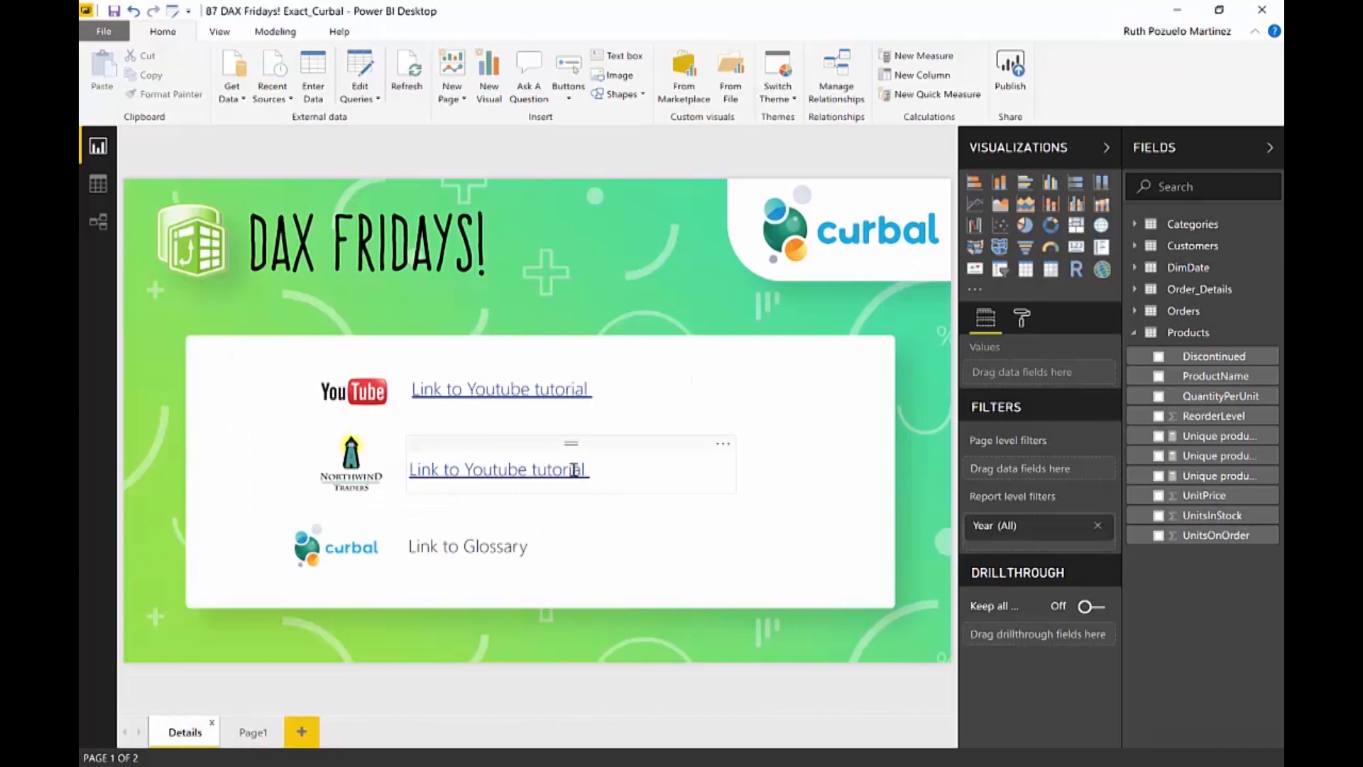
{"action": "left_click", "coordinate": [253, 732]}
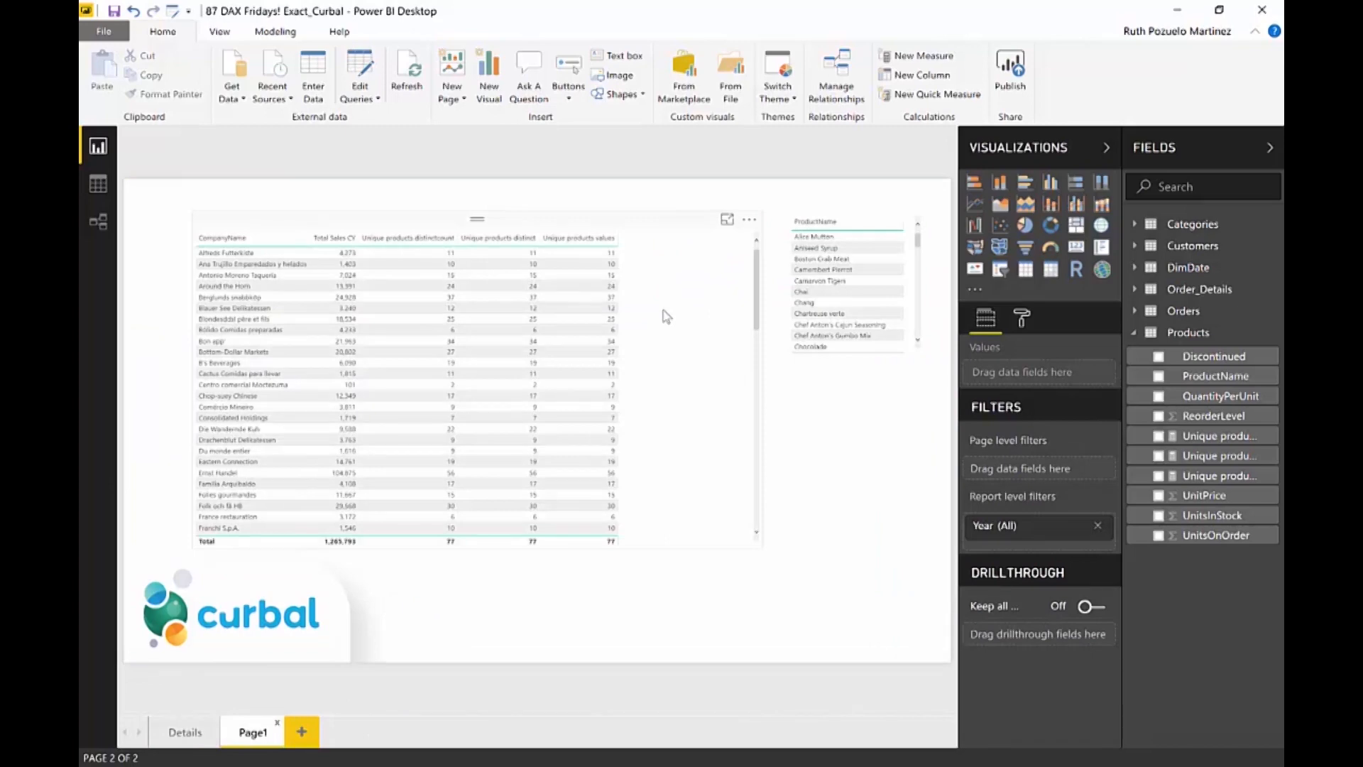
{"action": "mouse_move", "coordinate": [405, 235]}
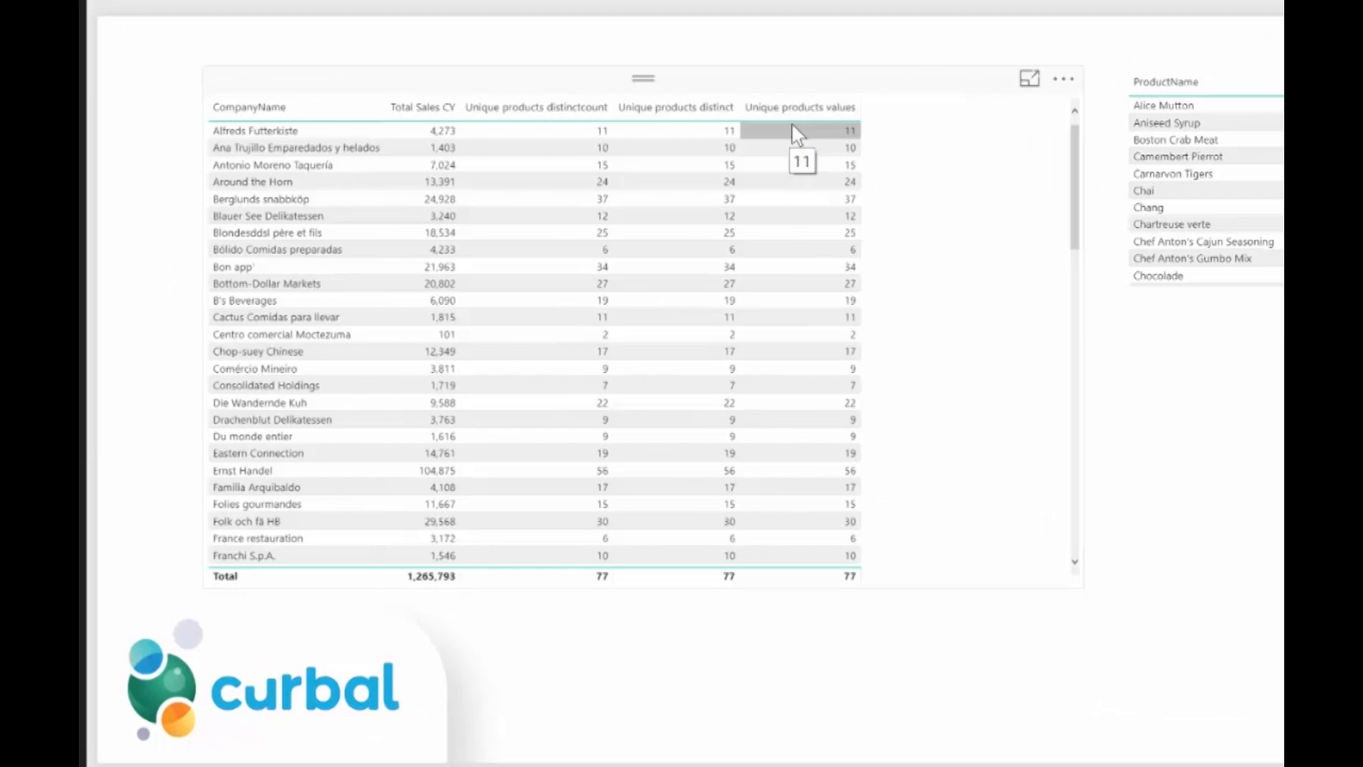
{"action": "scroll", "scroll_direction": "down", "scroll_amount": 3}
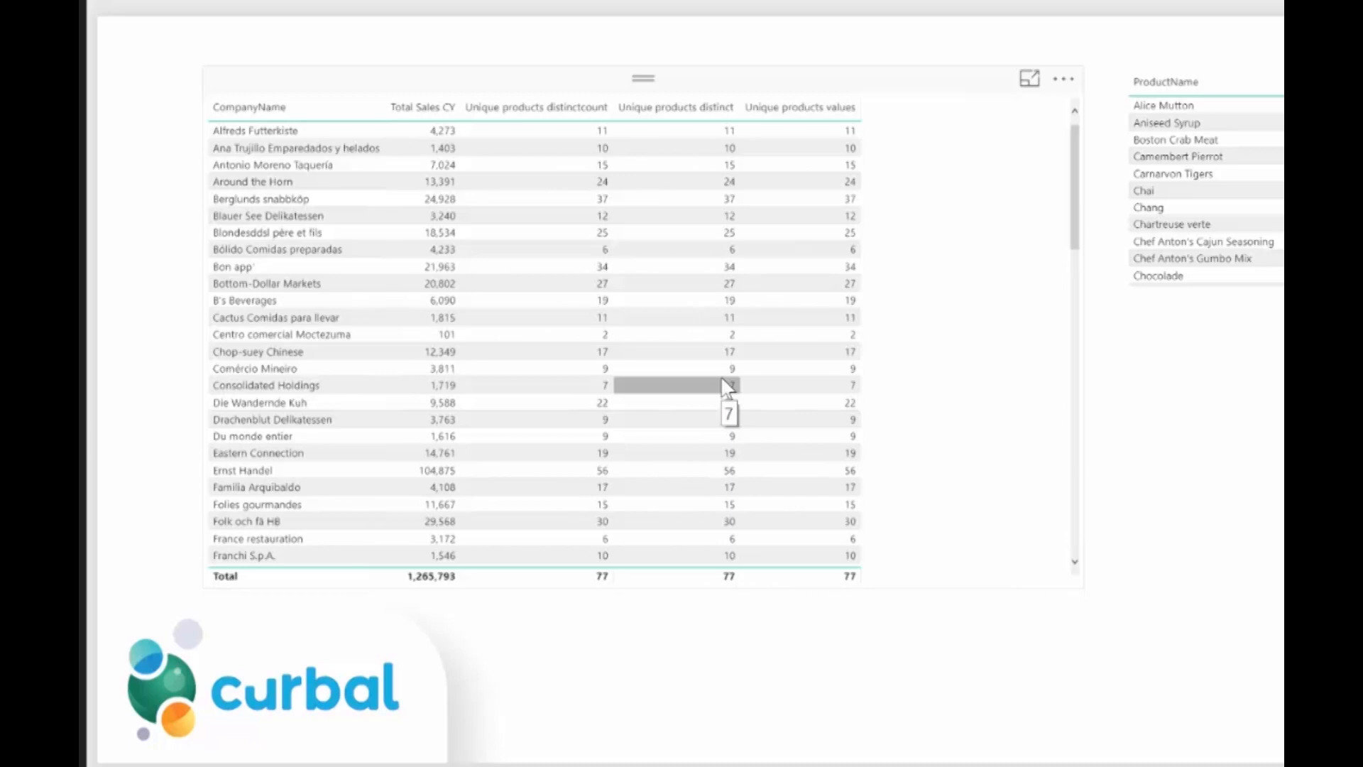
{"action": "mouse_move", "coordinate": [736, 368]}
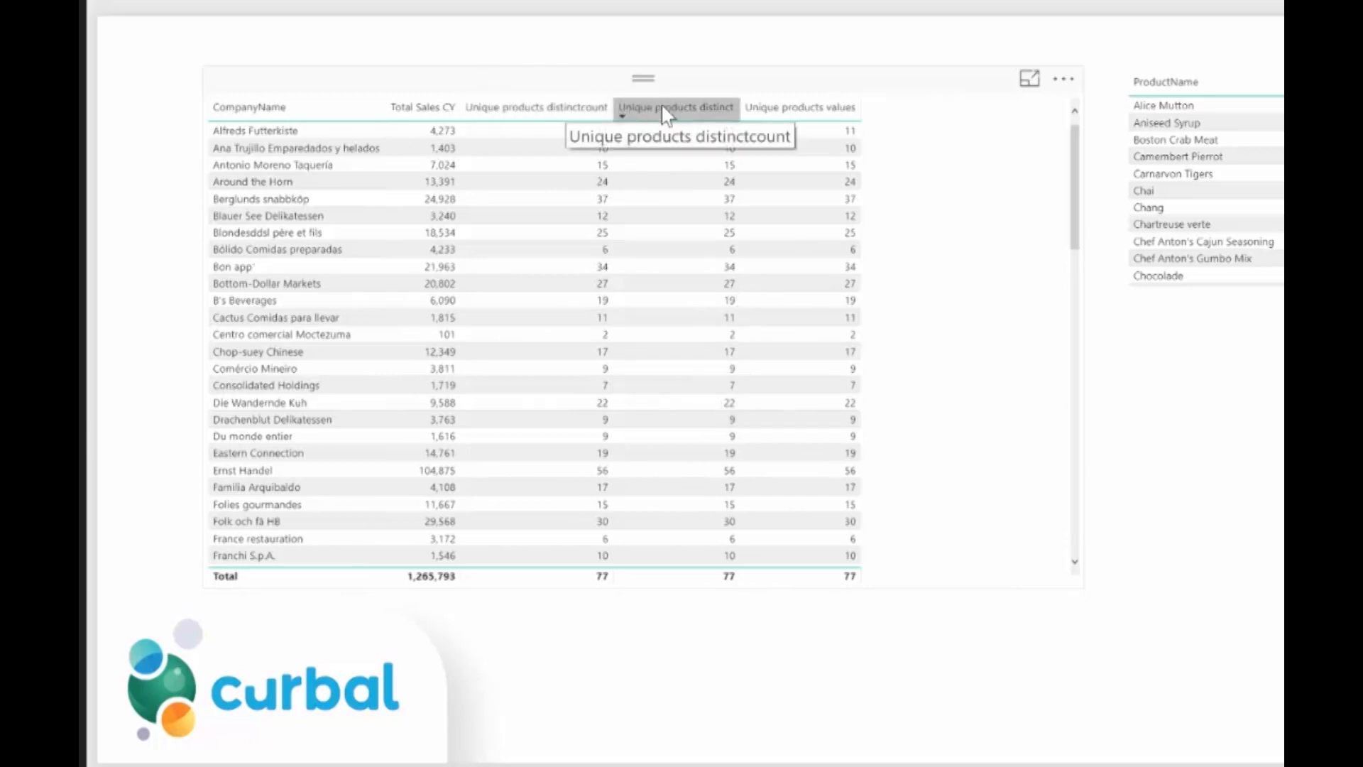
{"action": "mouse_move", "coordinate": [798, 106]}
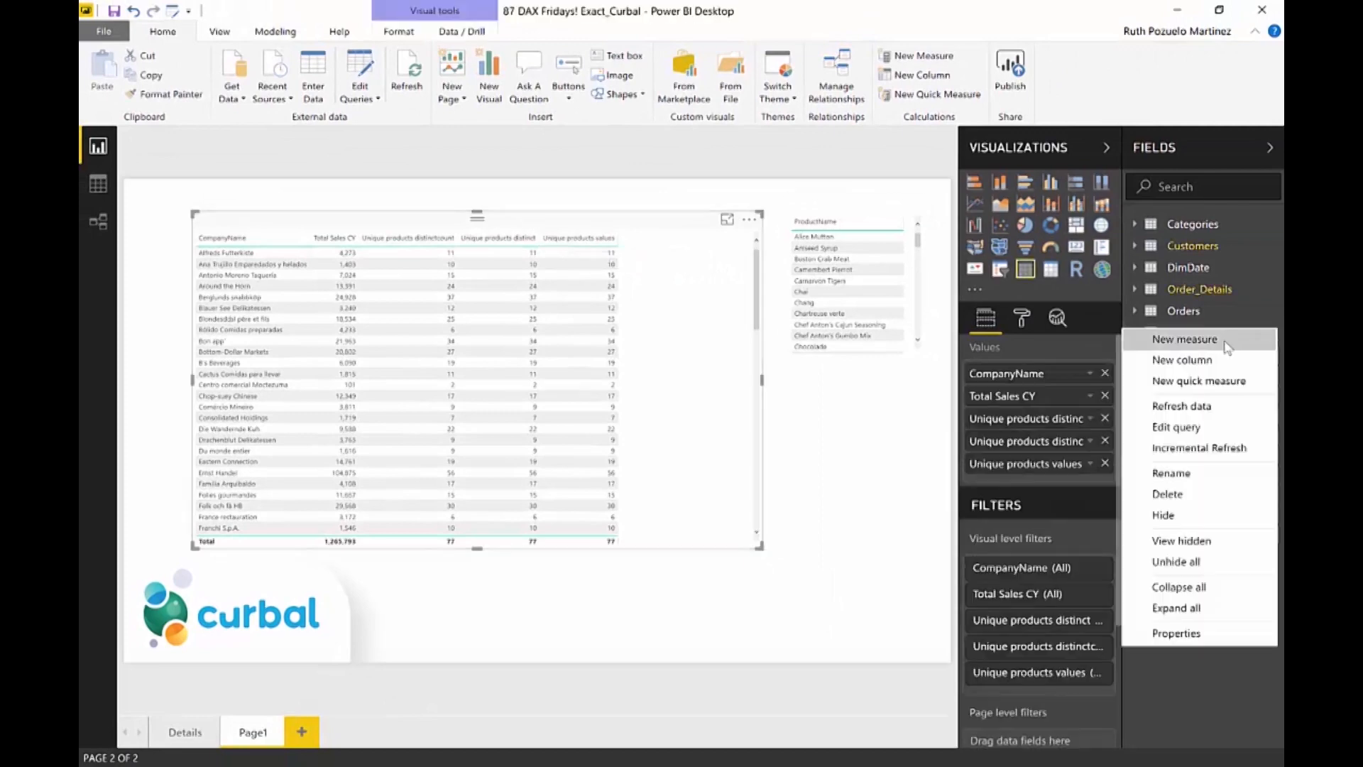
Step: Write 'Same result? = EXACT([Unique products distinct], [Unique products distinctcount])' so the table shows True
{"action": "left_click", "coordinate": [1183, 340]}
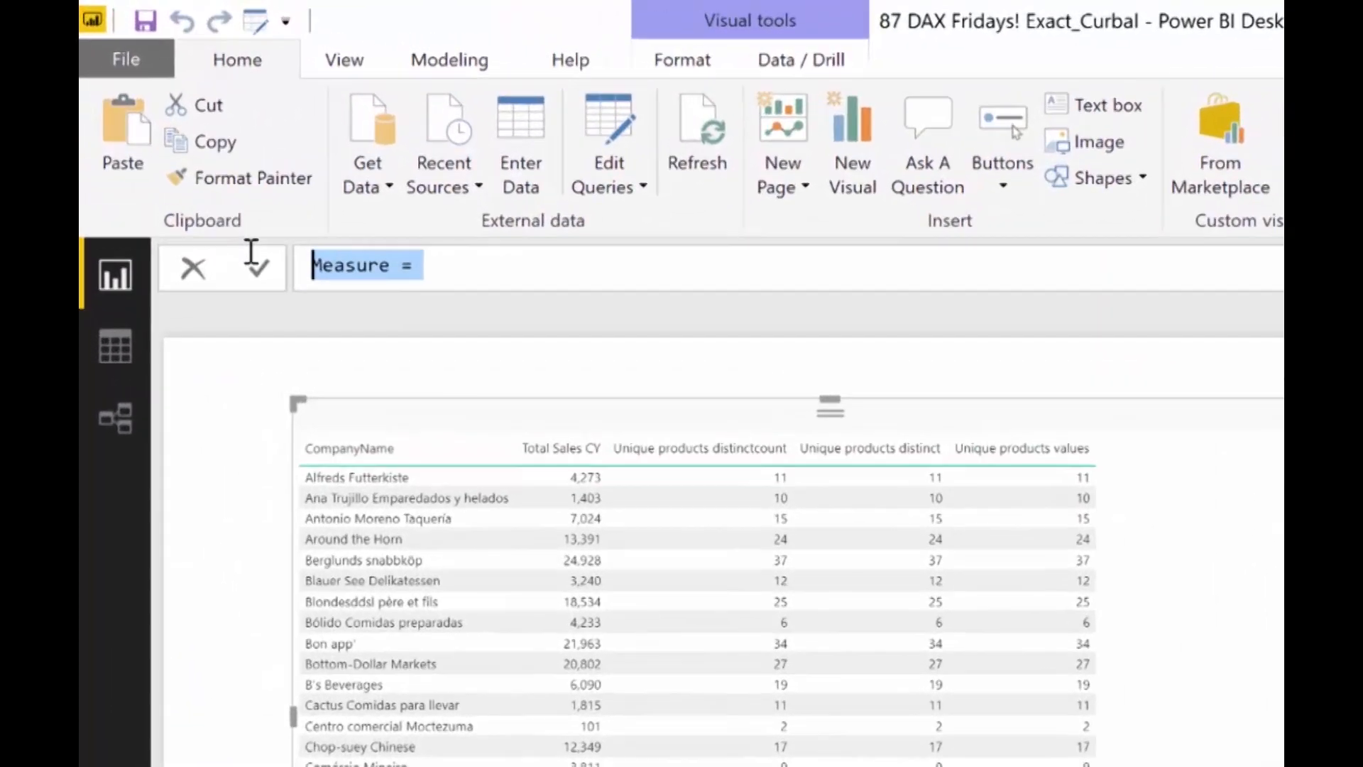
{"action": "type", "text": "Same re"}
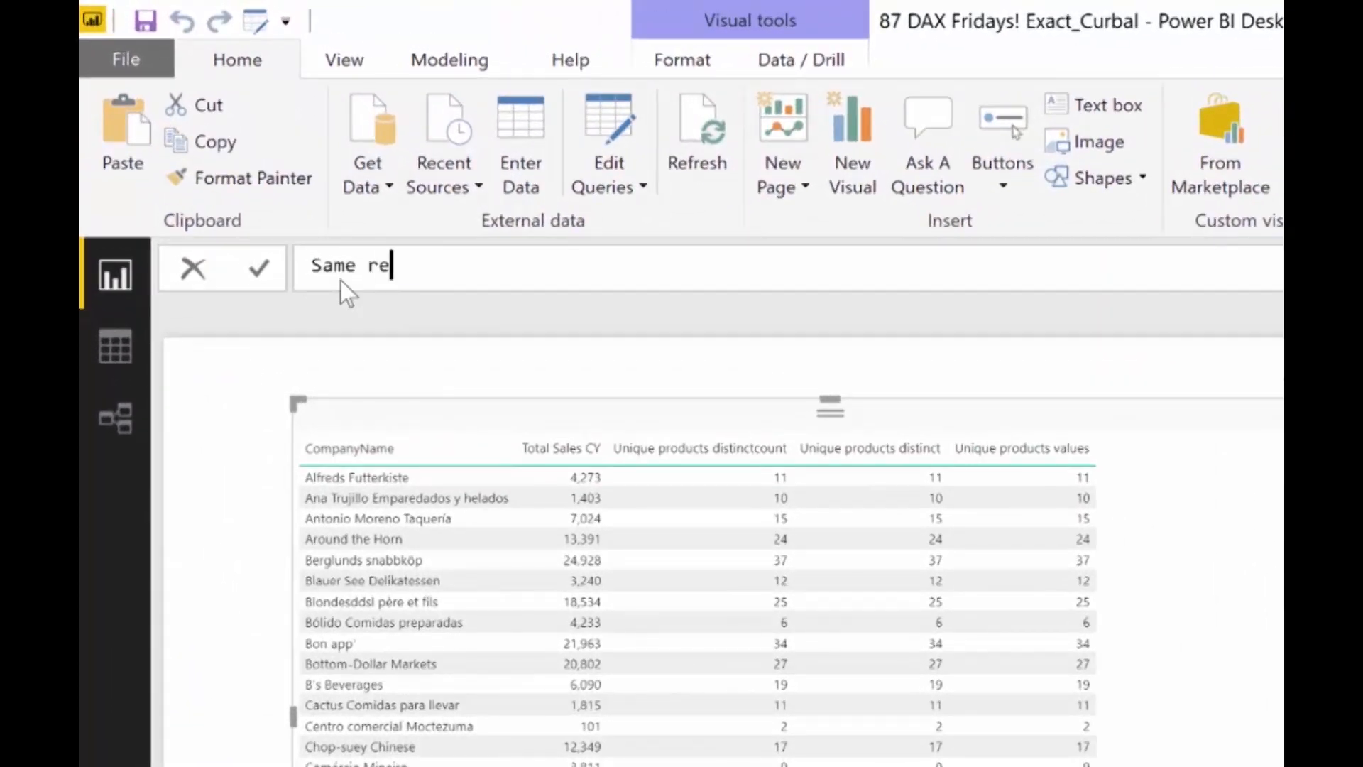
{"action": "type", "text": "sult?"}
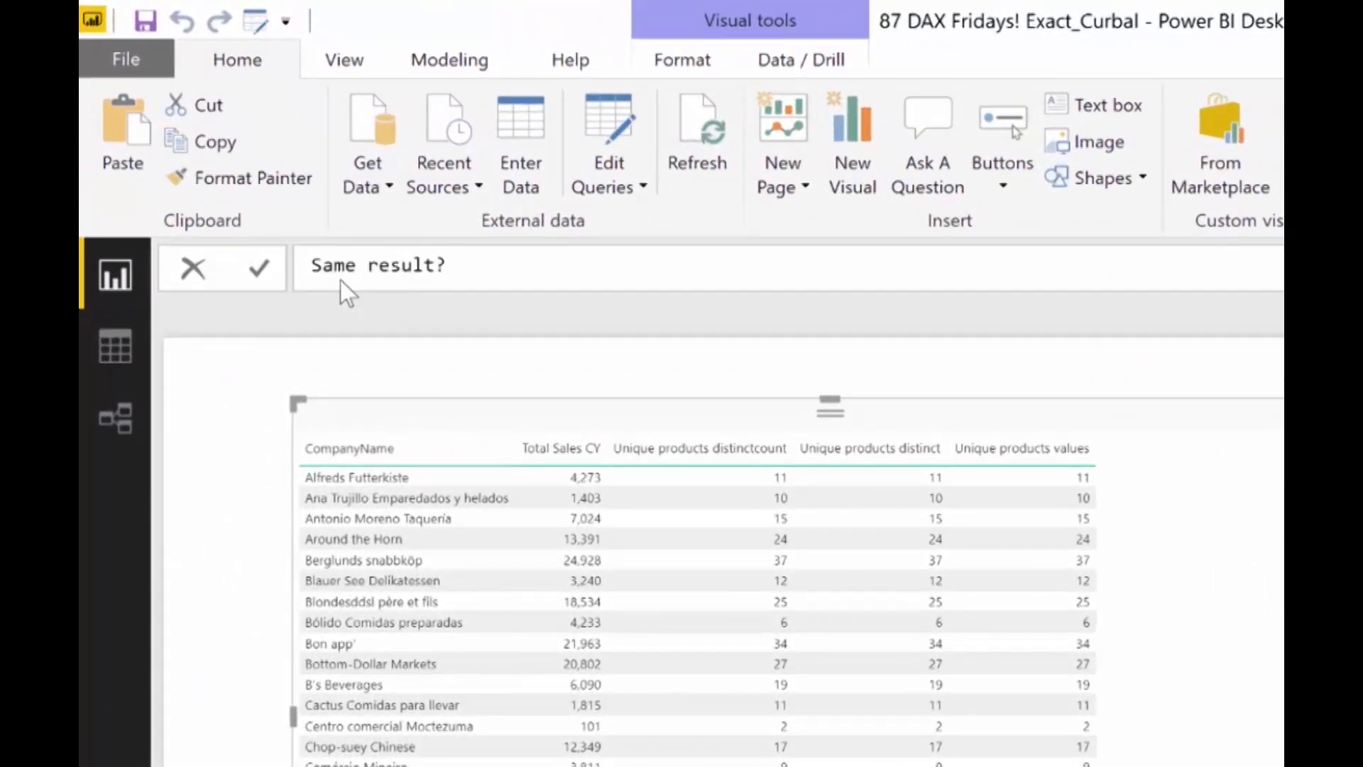
{"action": "type", "text": "= ex"}
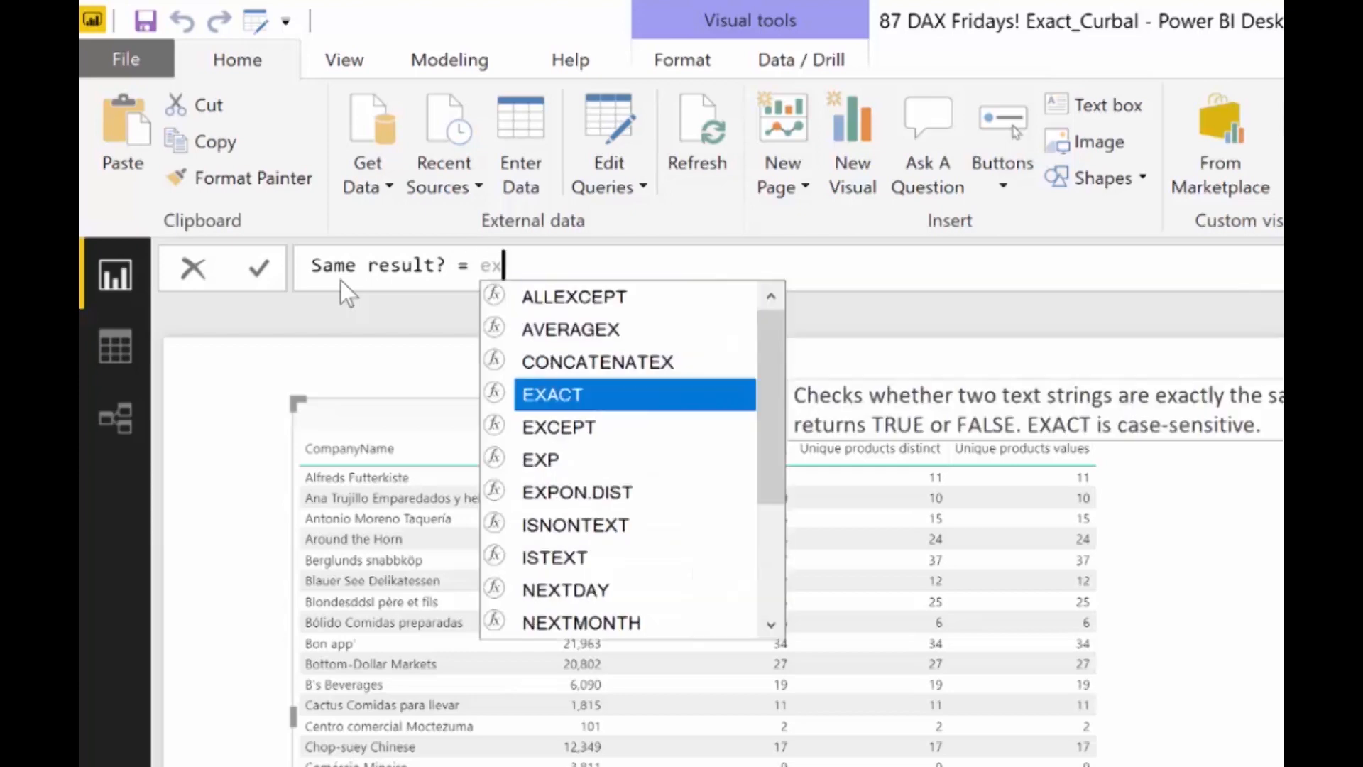
{"action": "left_click", "coordinate": [552, 393]}
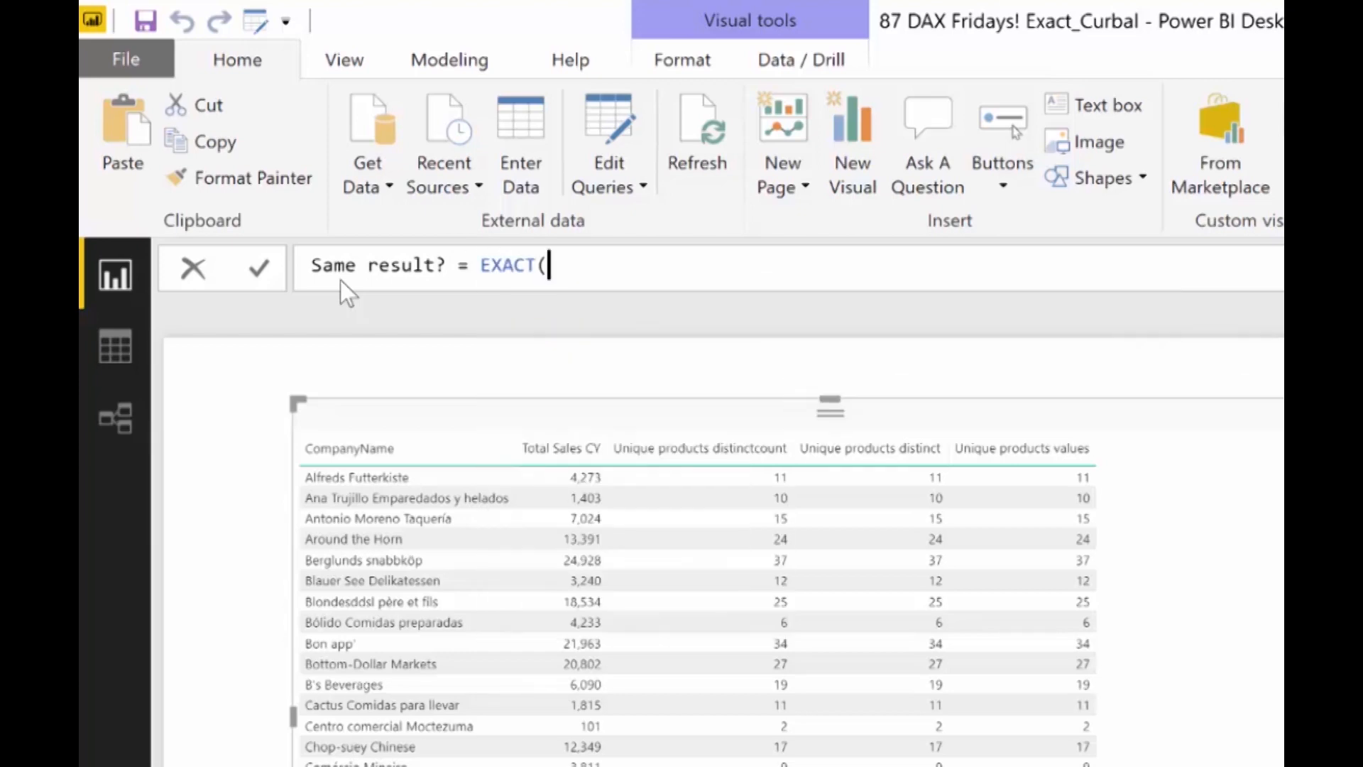
{"action": "type", "text": "[un"}
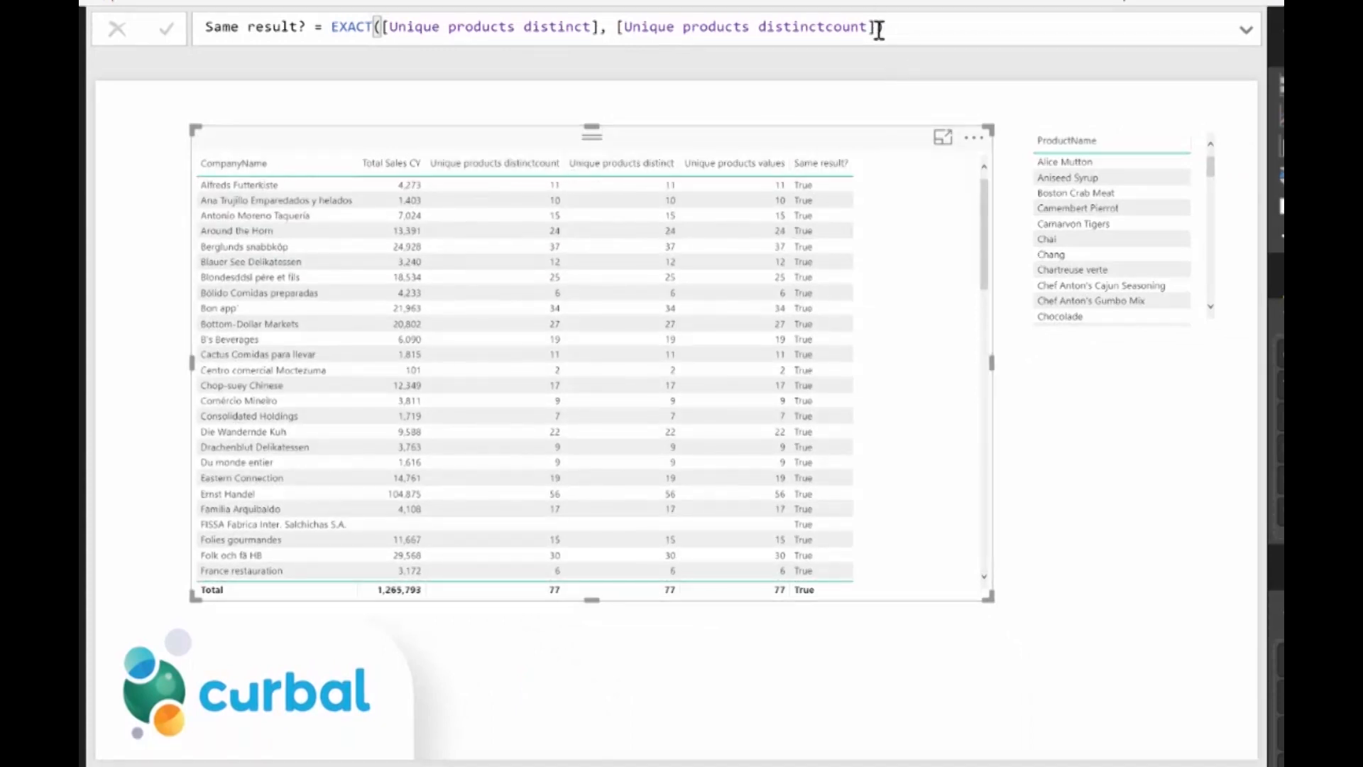
Step: Add [Unique products values] as a third EXACT argument, triggering a too-many-arguments error
{"action": "type", "text": ", ["}
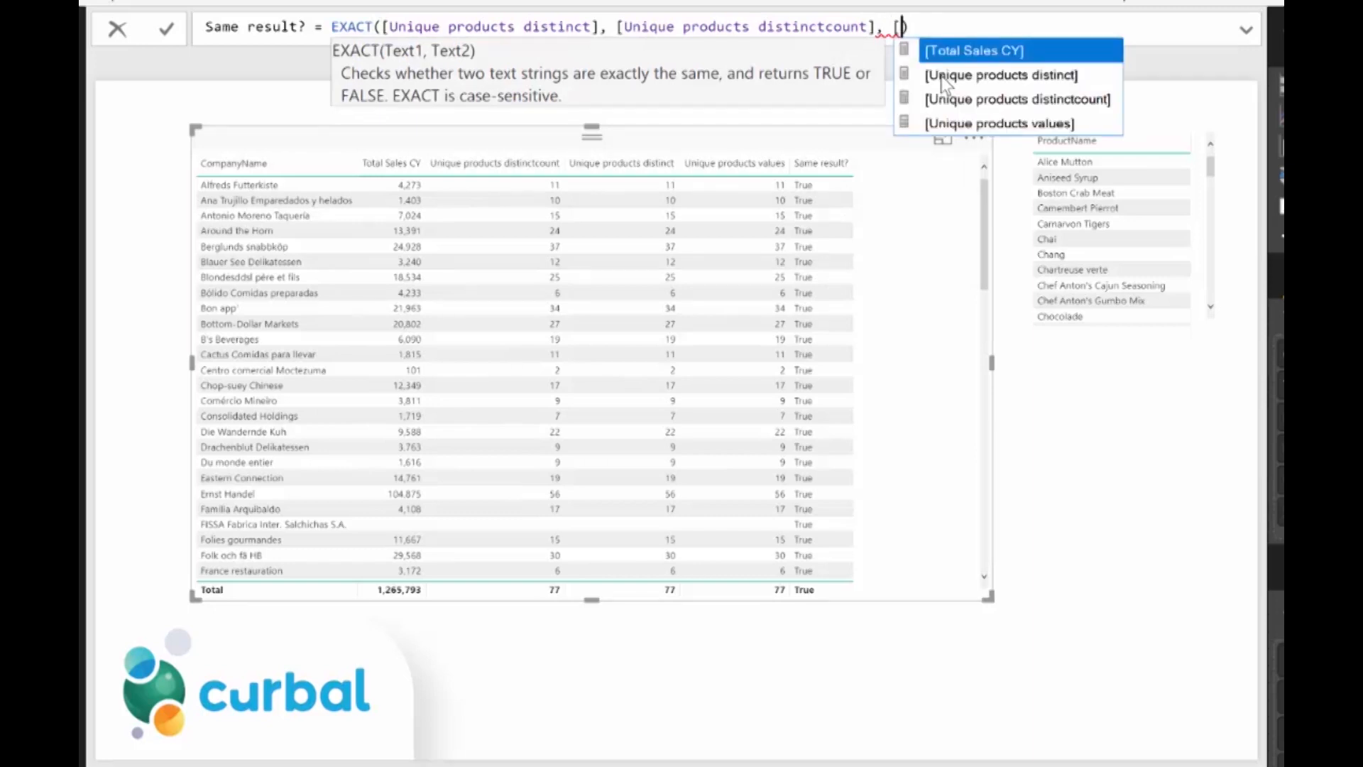
{"action": "mouse_move", "coordinate": [413, 70]}
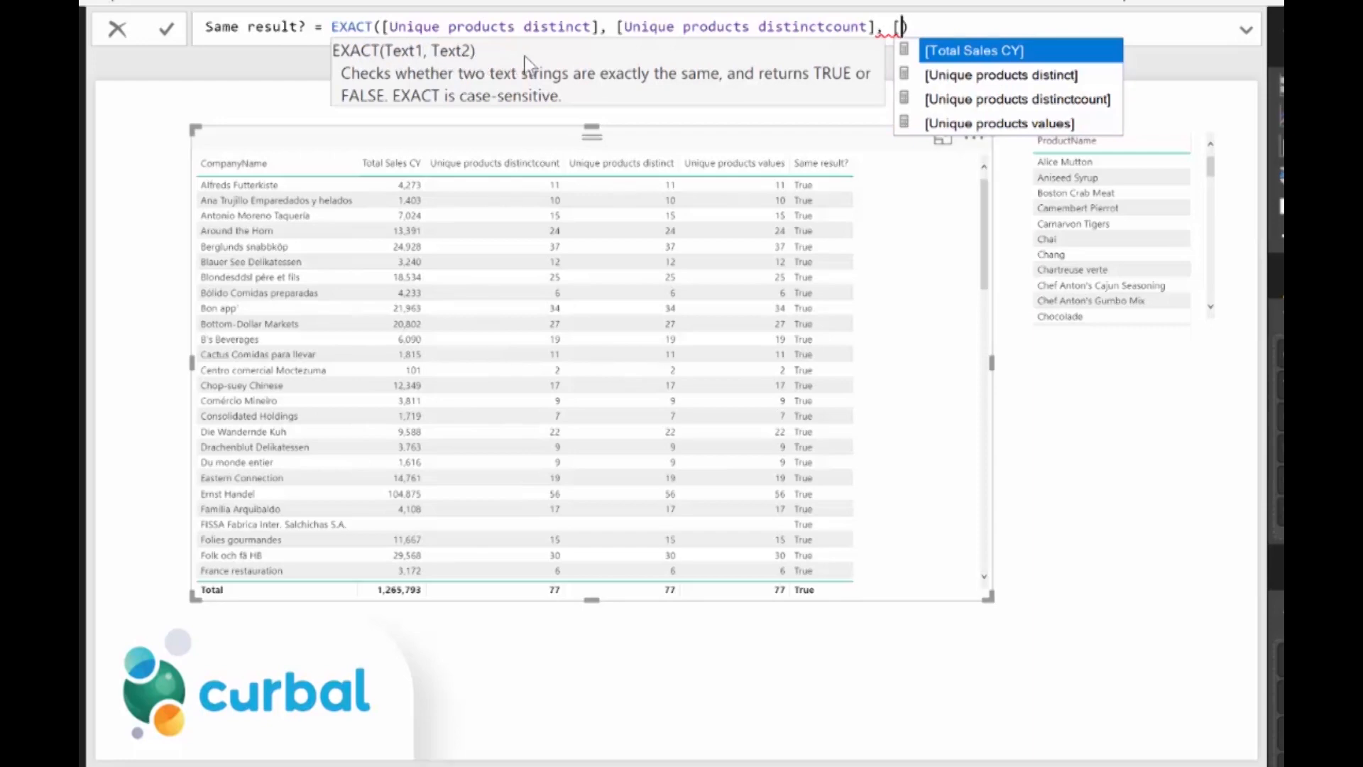
{"action": "mouse_move", "coordinate": [1008, 135]}
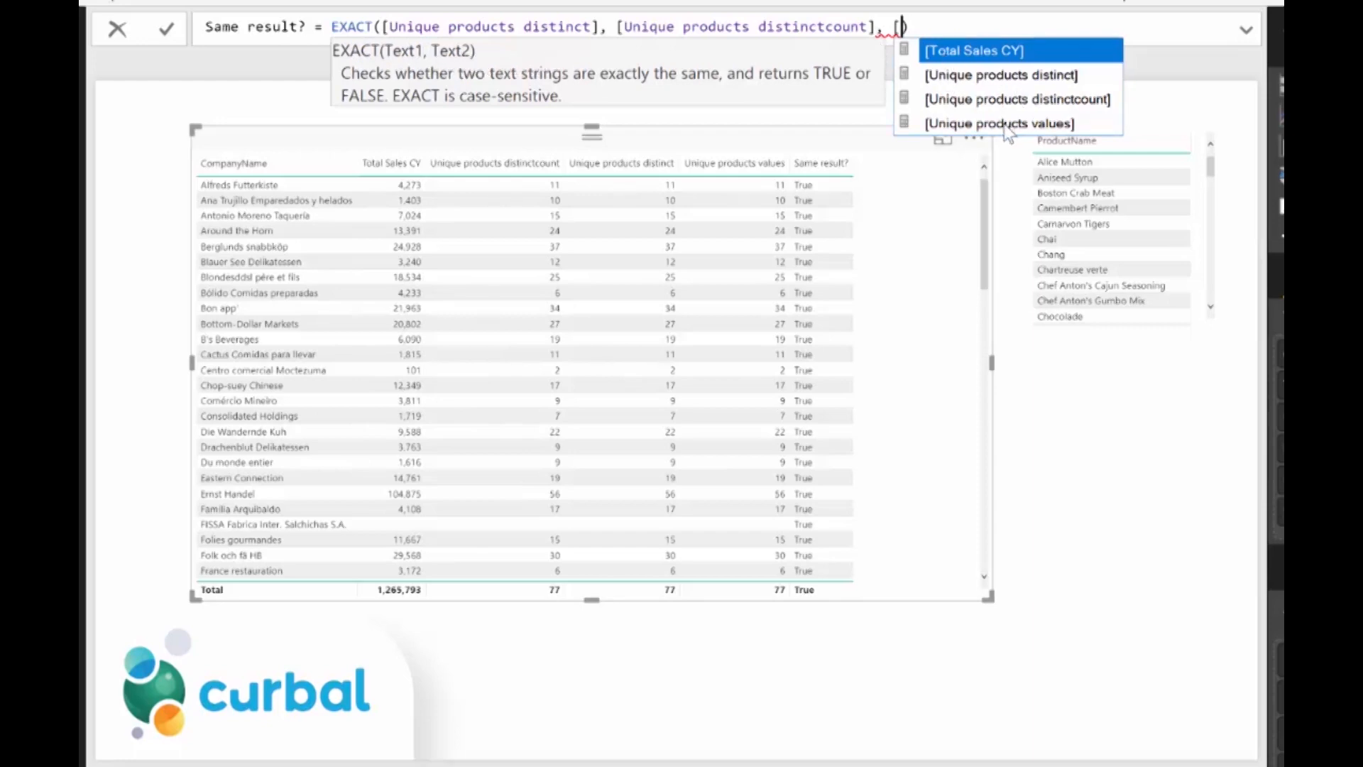
{"action": "left_click", "coordinate": [1001, 122]}
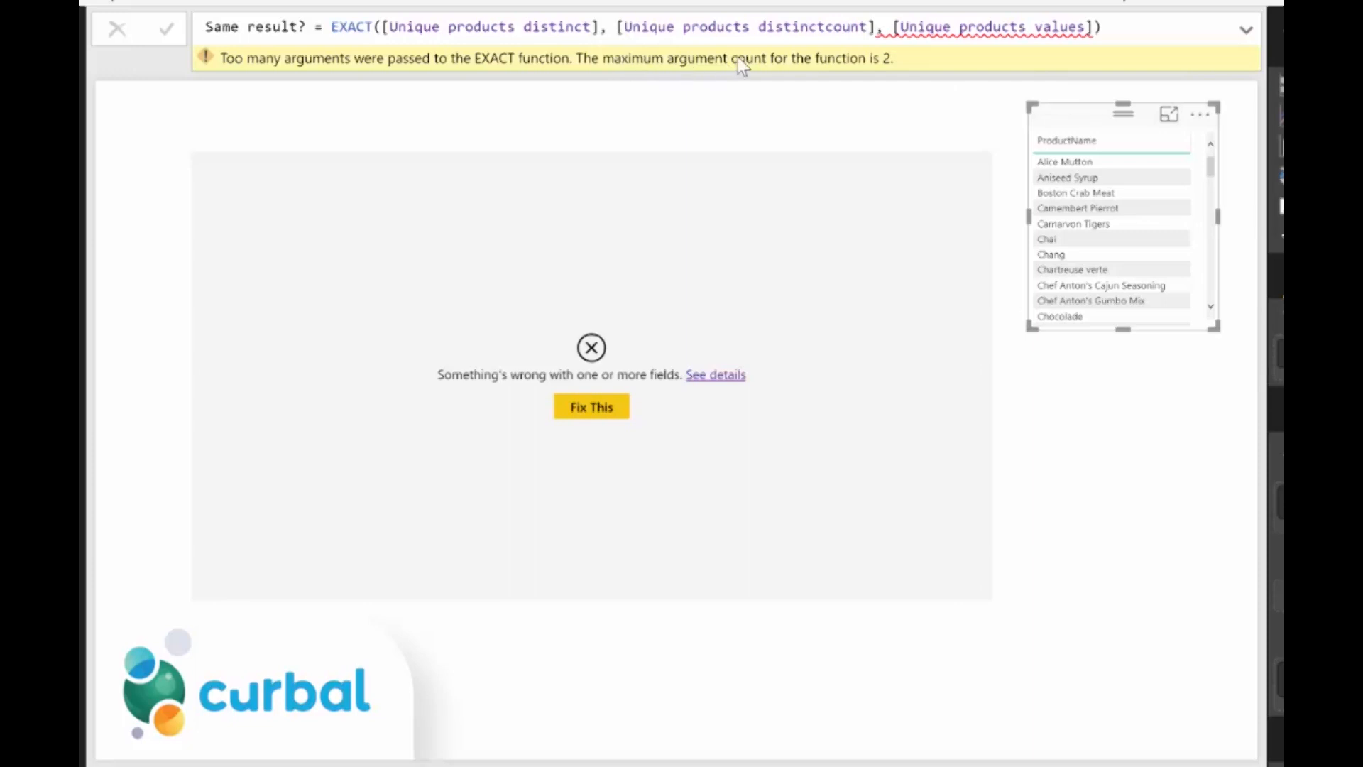
{"action": "mouse_move", "coordinate": [653, 61]}
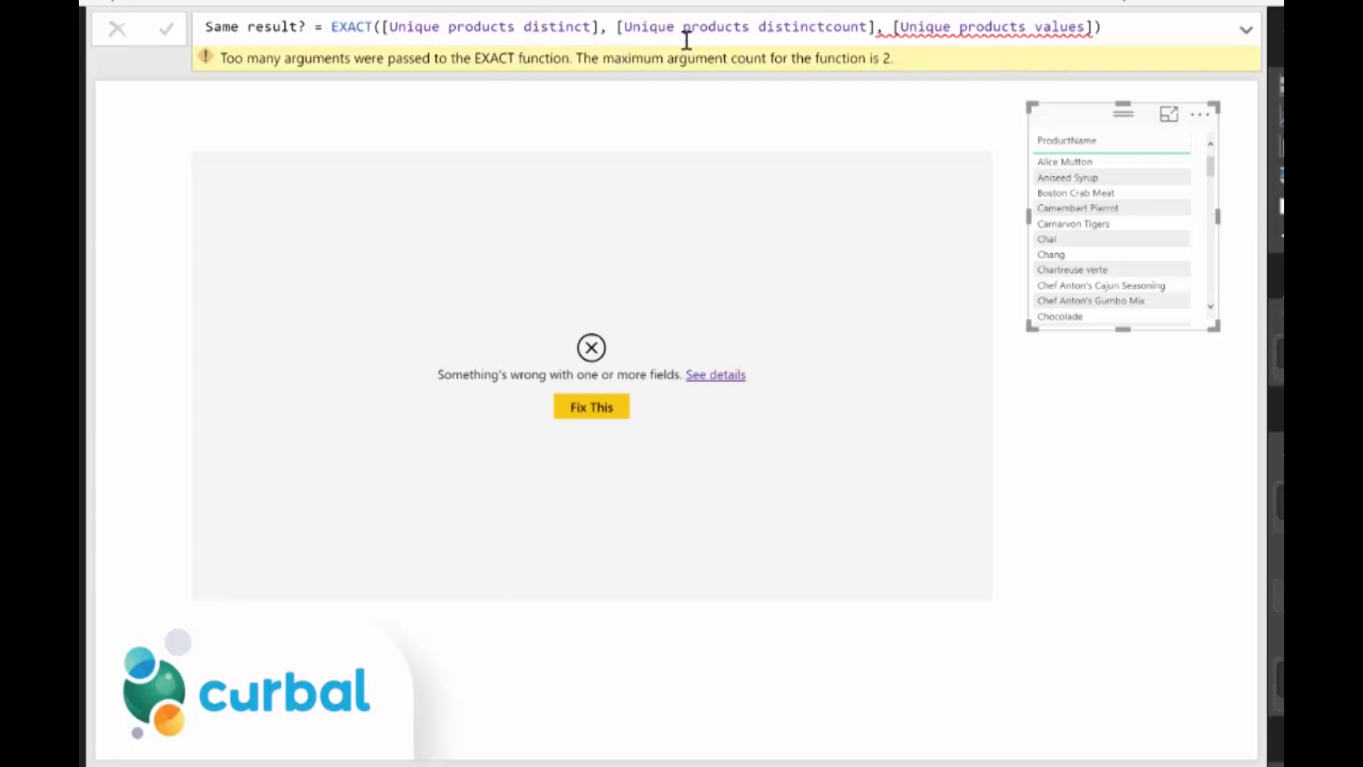
Step: Remove [Unique products distinctcount] so EXACT compares distinct with values and the table shows True
{"action": "left_click_drag", "start_coordinate": [622, 26], "coordinate": [880, 27]}
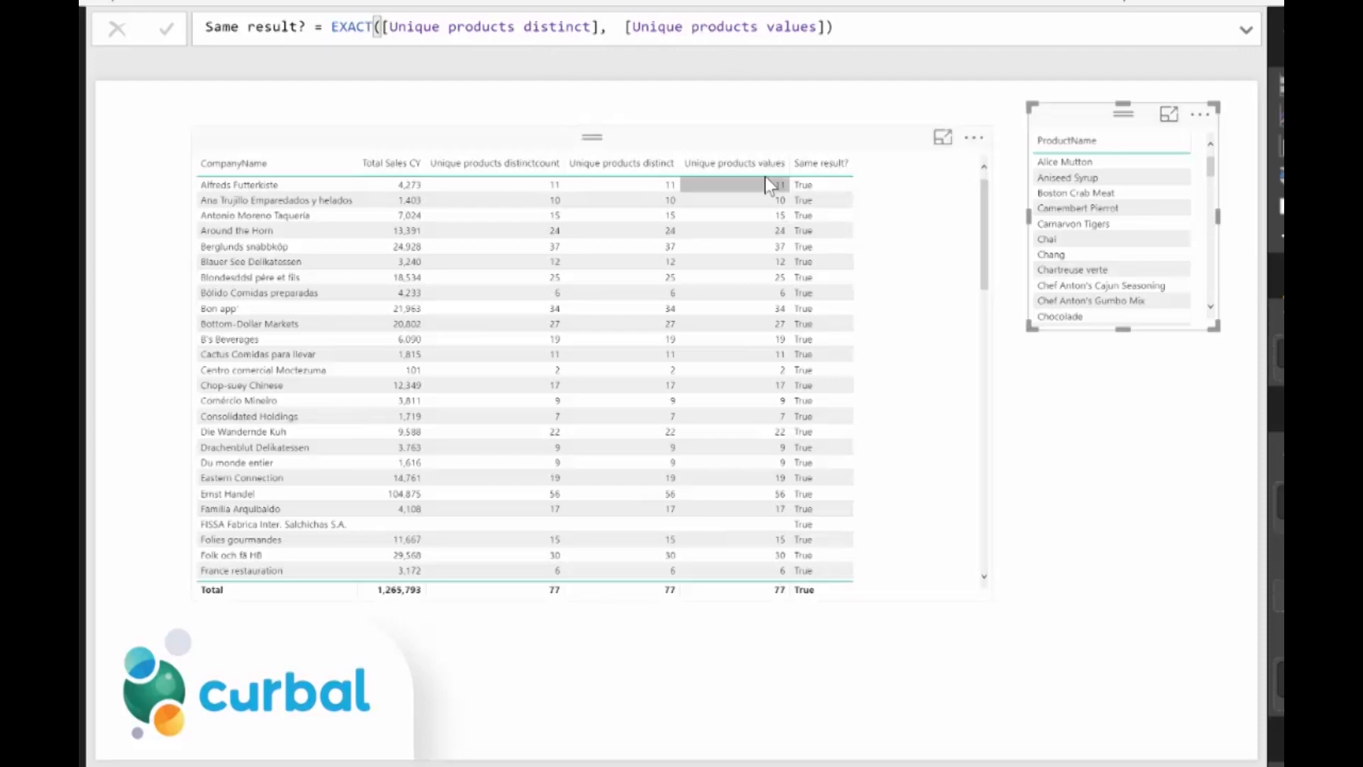
{"action": "scroll", "scroll_direction": "down", "scroll_amount": 3}
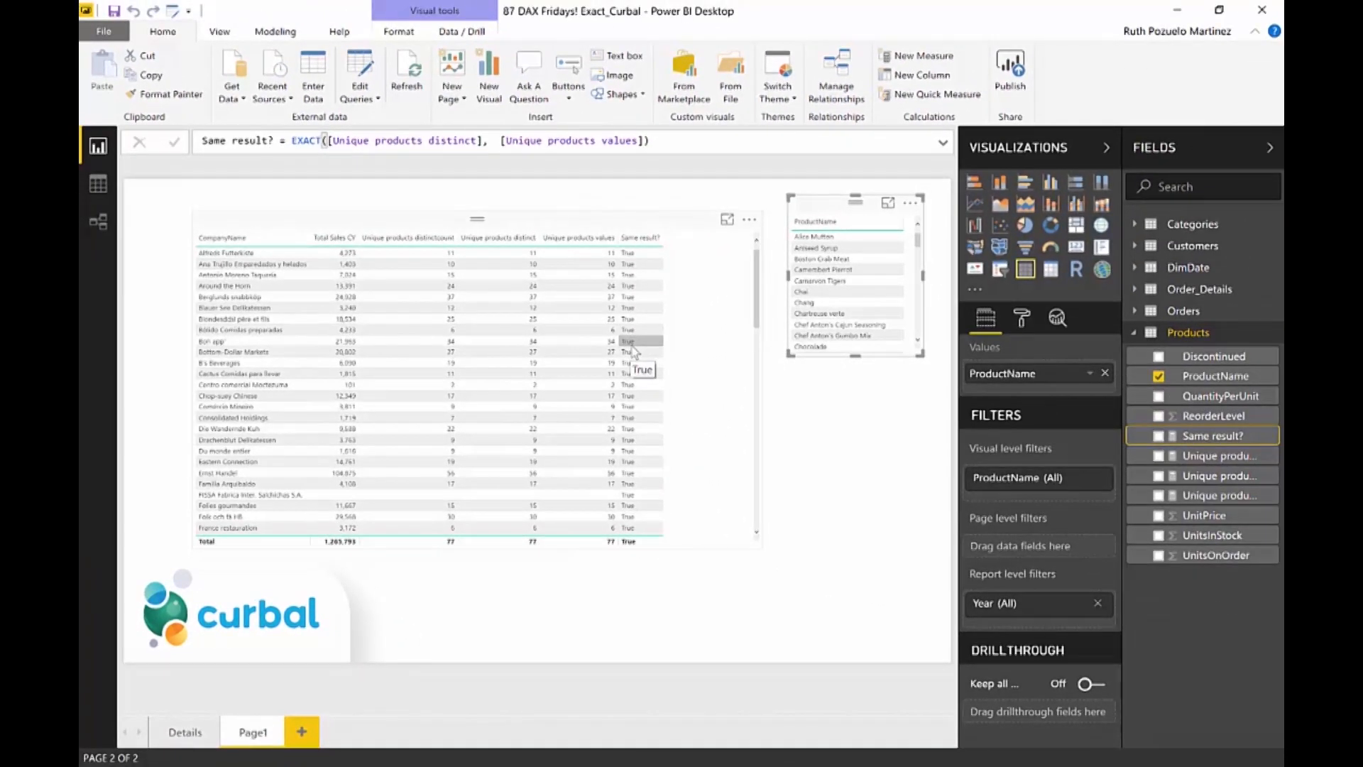
{"action": "mouse_move", "coordinate": [653, 626]}
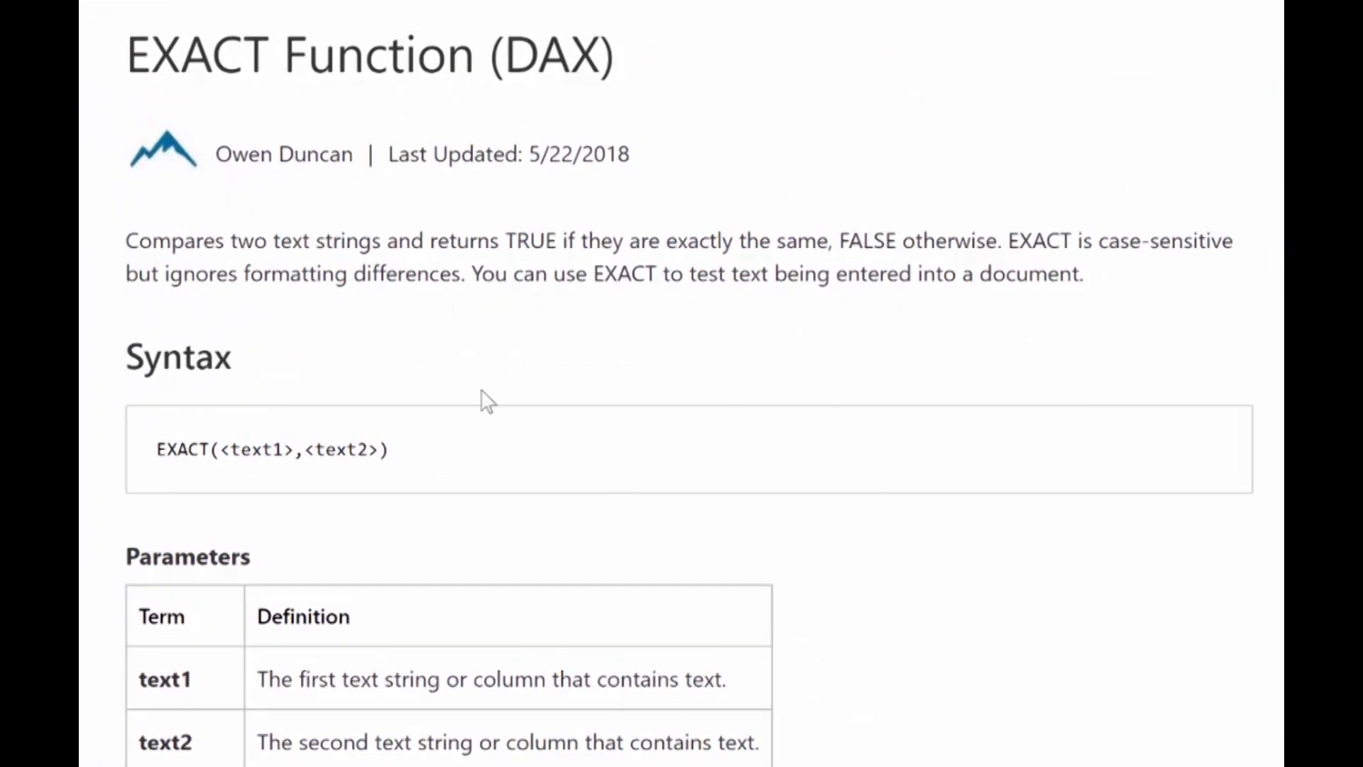
Step: Highlight the 'two text strings' description and scroll to the EXACT syntax, return value and example
{"action": "scroll", "scroll_direction": "down", "scroll_amount": 3}
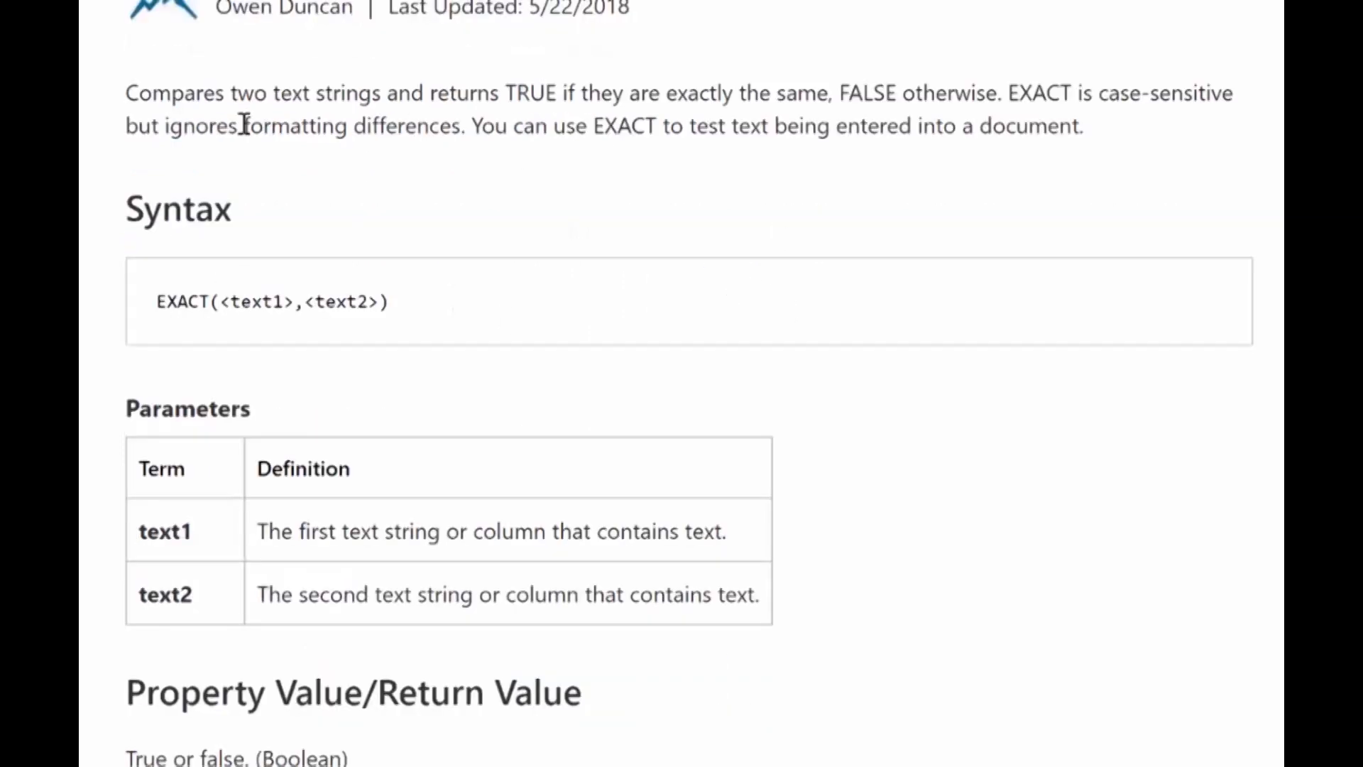
{"action": "left_click_drag", "start_coordinate": [237, 94], "coordinate": [370, 94]}
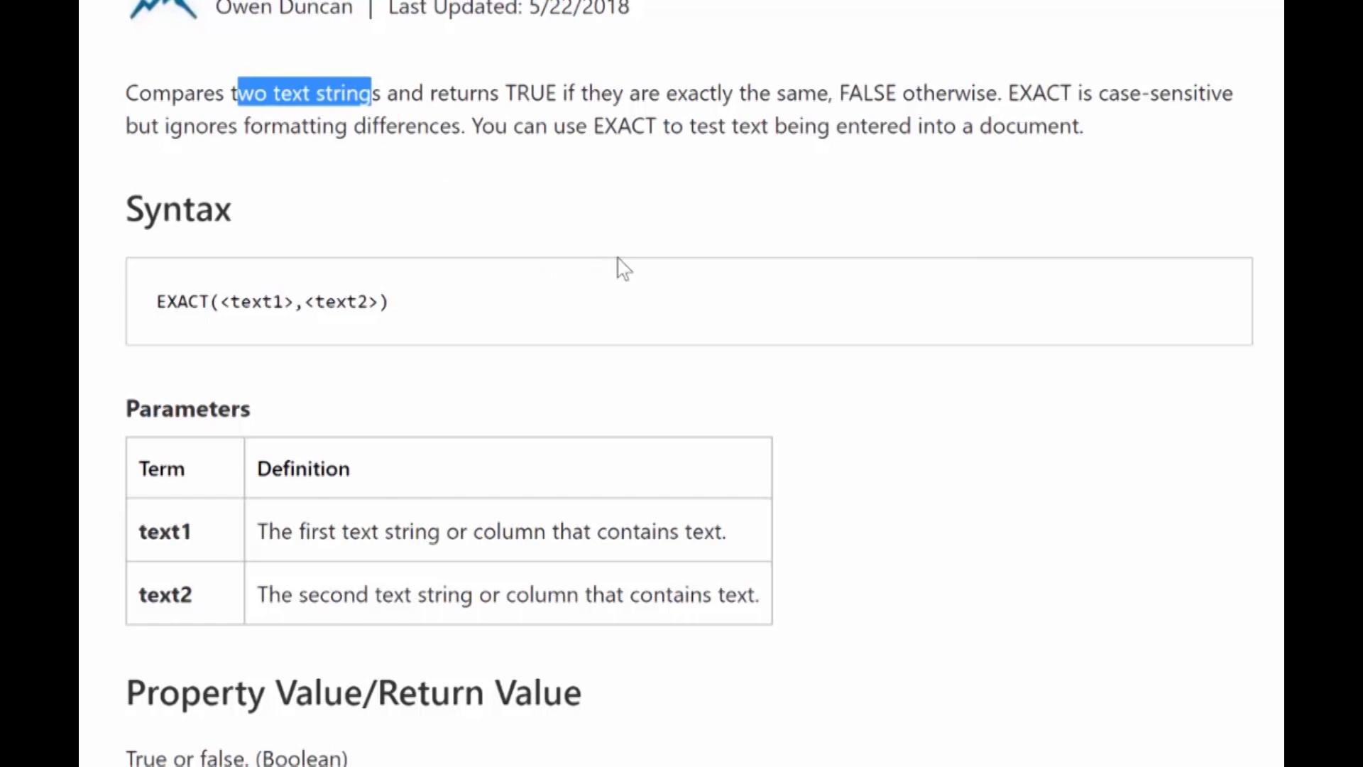
{"action": "mouse_move", "coordinate": [650, 280]}
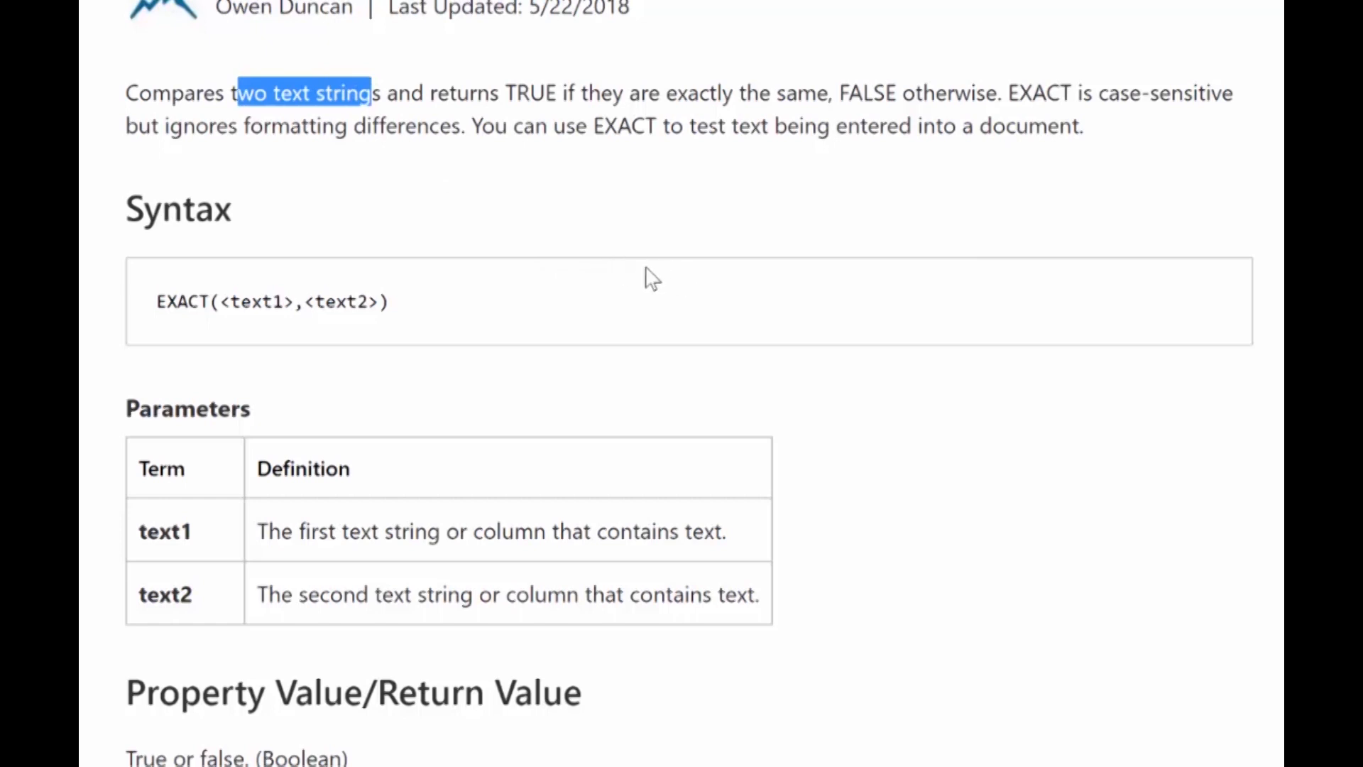
{"action": "mouse_move", "coordinate": [1249, 114]}
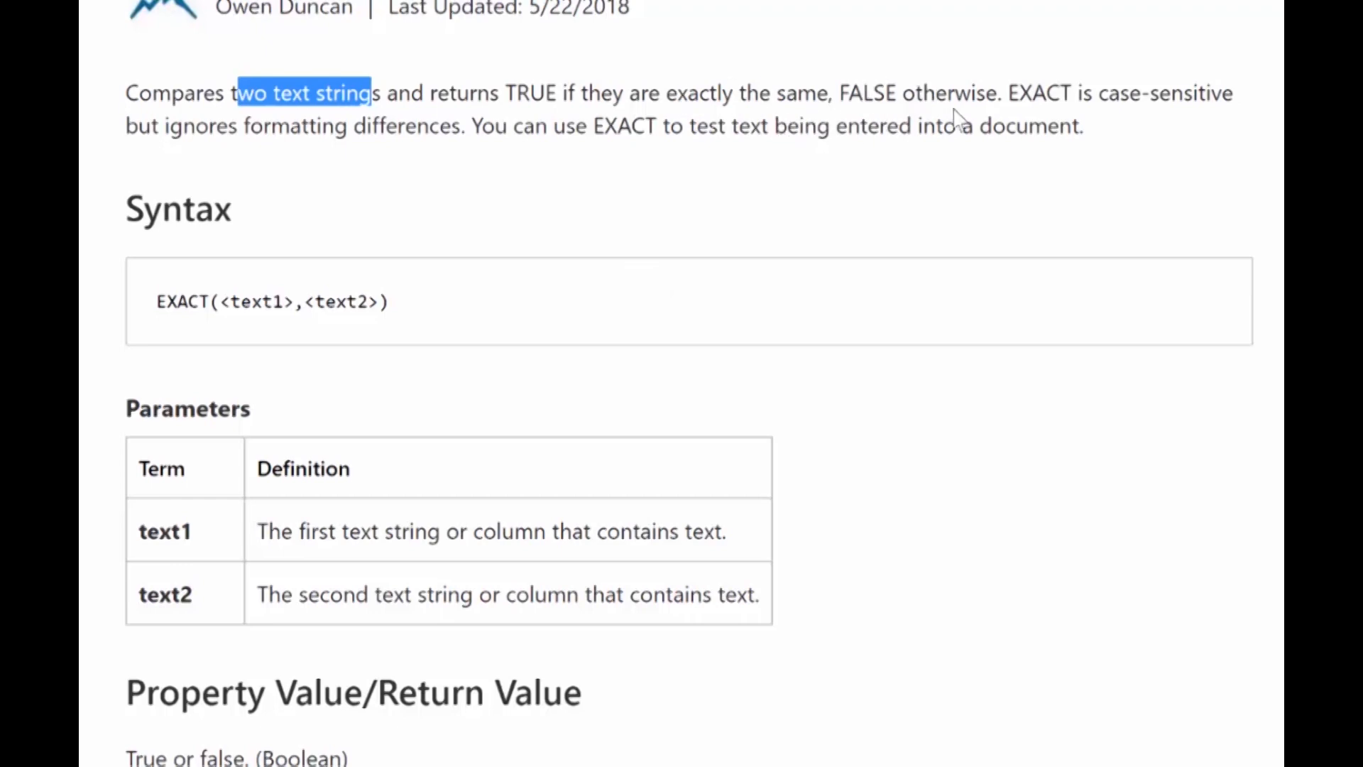
{"action": "scroll", "scroll_direction": "down", "scroll_amount": 3}
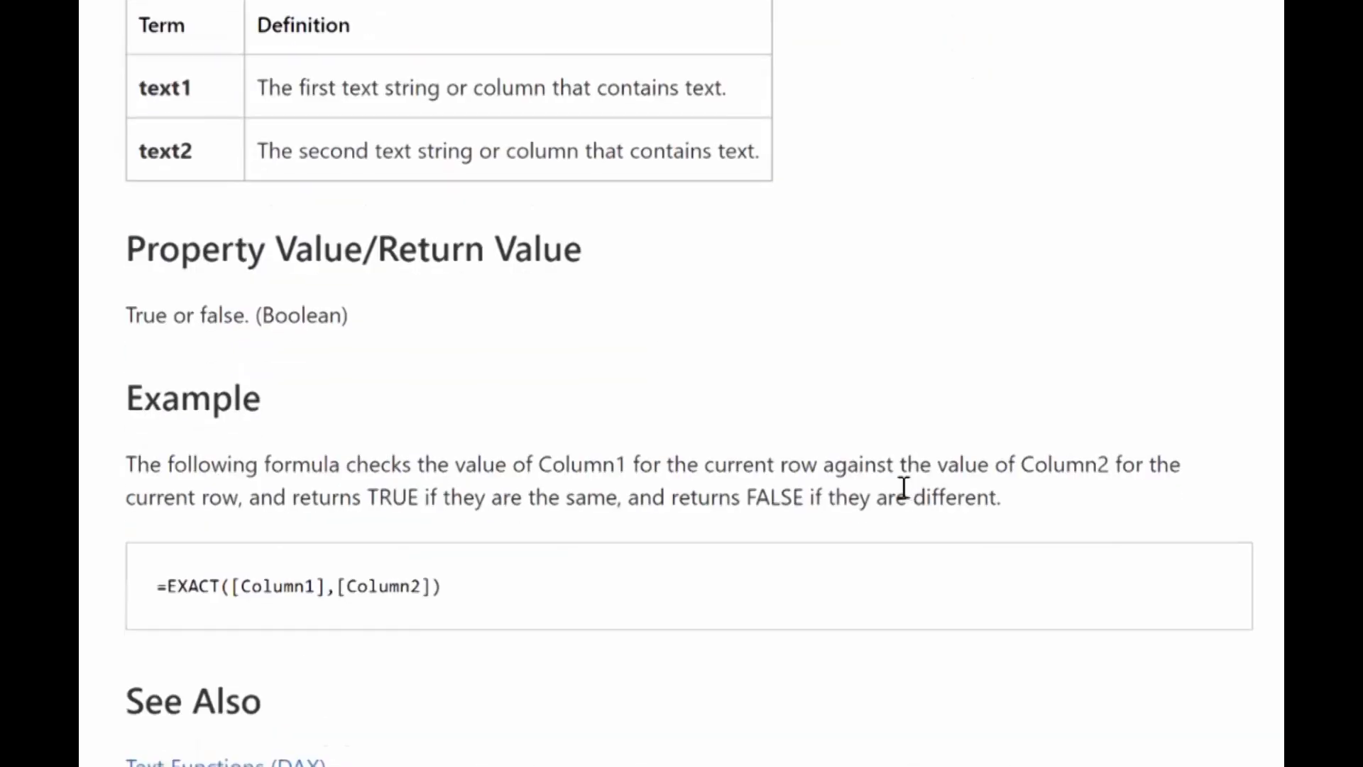
{"action": "mouse_move", "coordinate": [892, 487]}
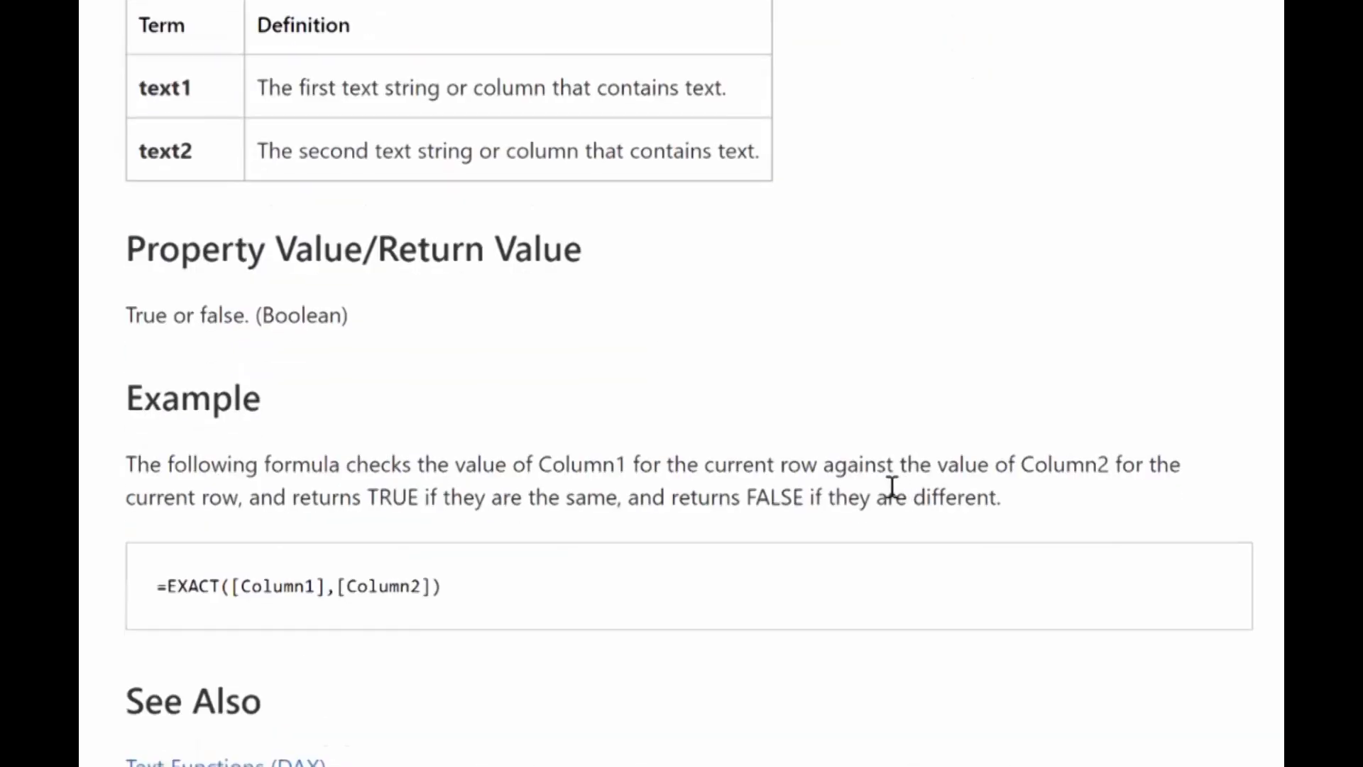
{"action": "mouse_move", "coordinate": [856, 354]}
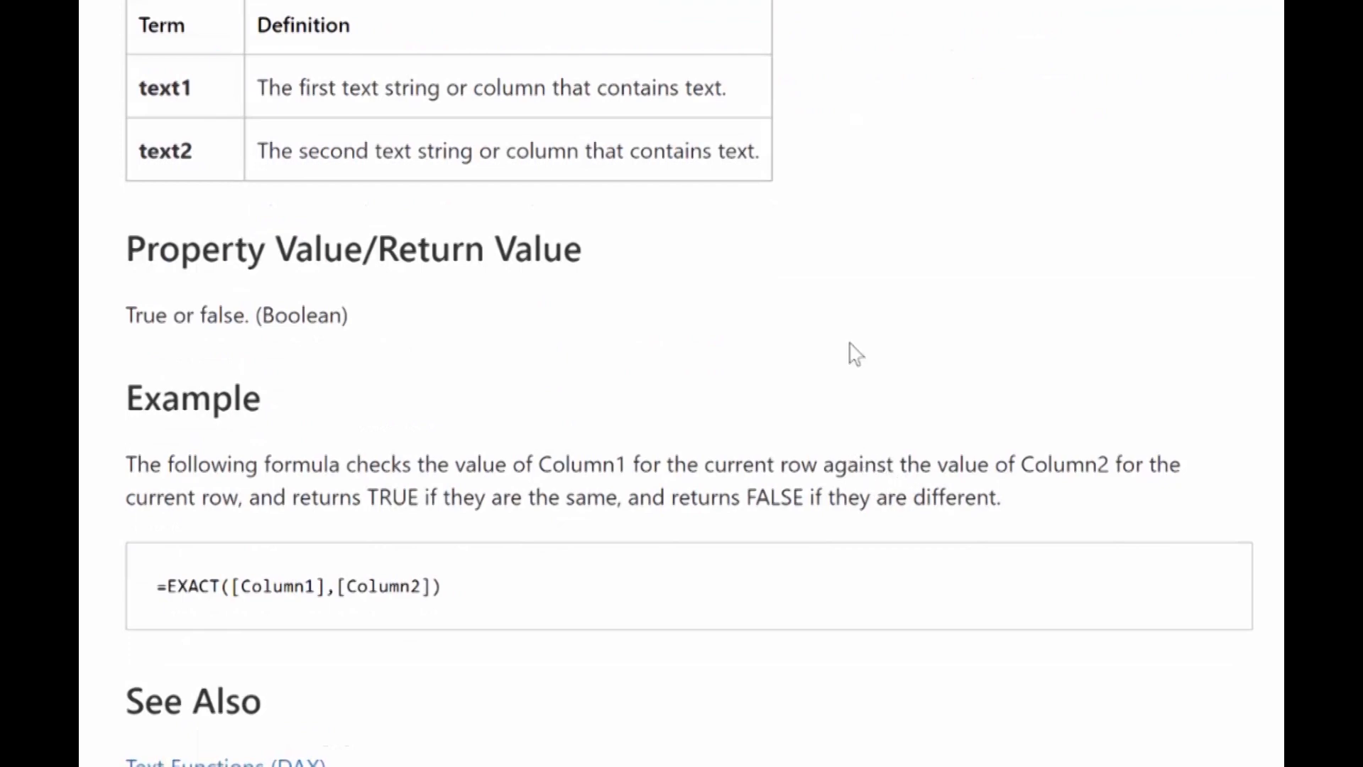
{"action": "mouse_move", "coordinate": [886, 297]}
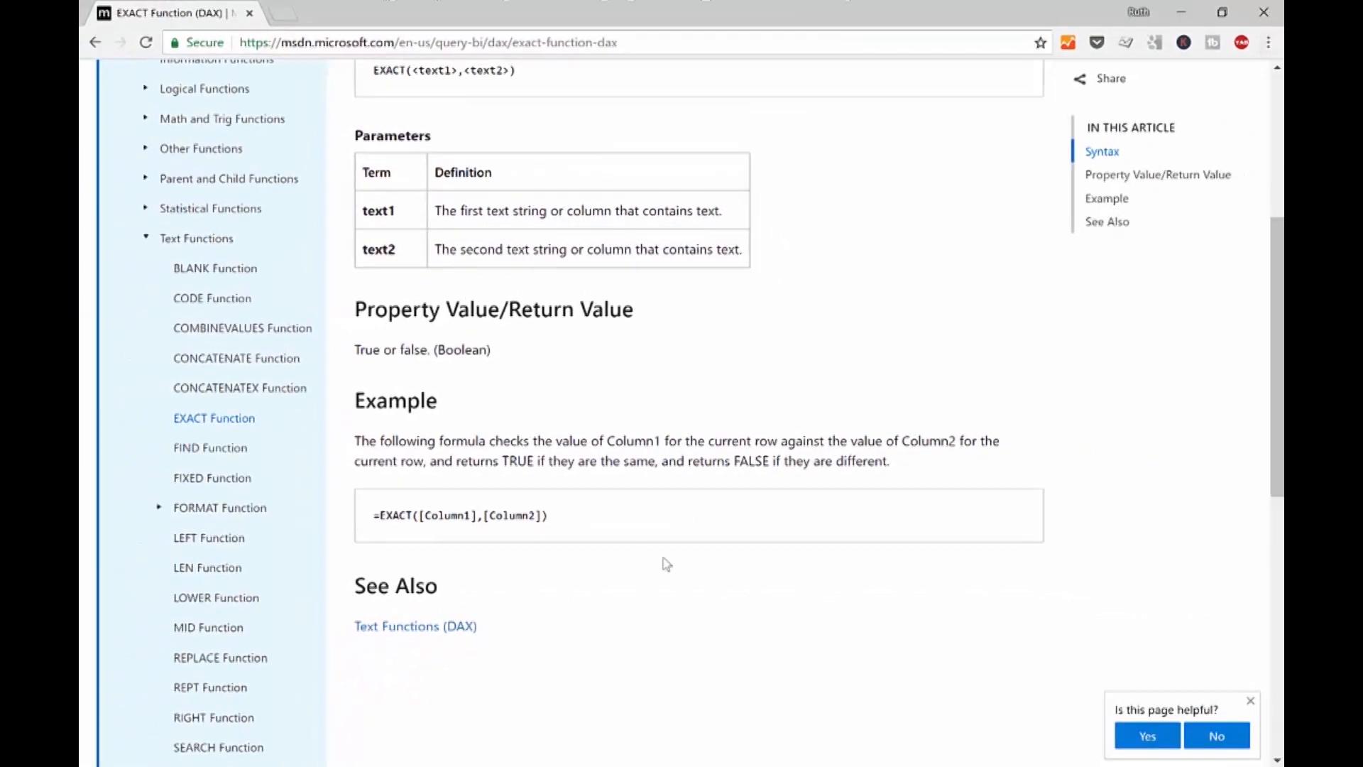
{"action": "mouse_move", "coordinate": [780, 389]}
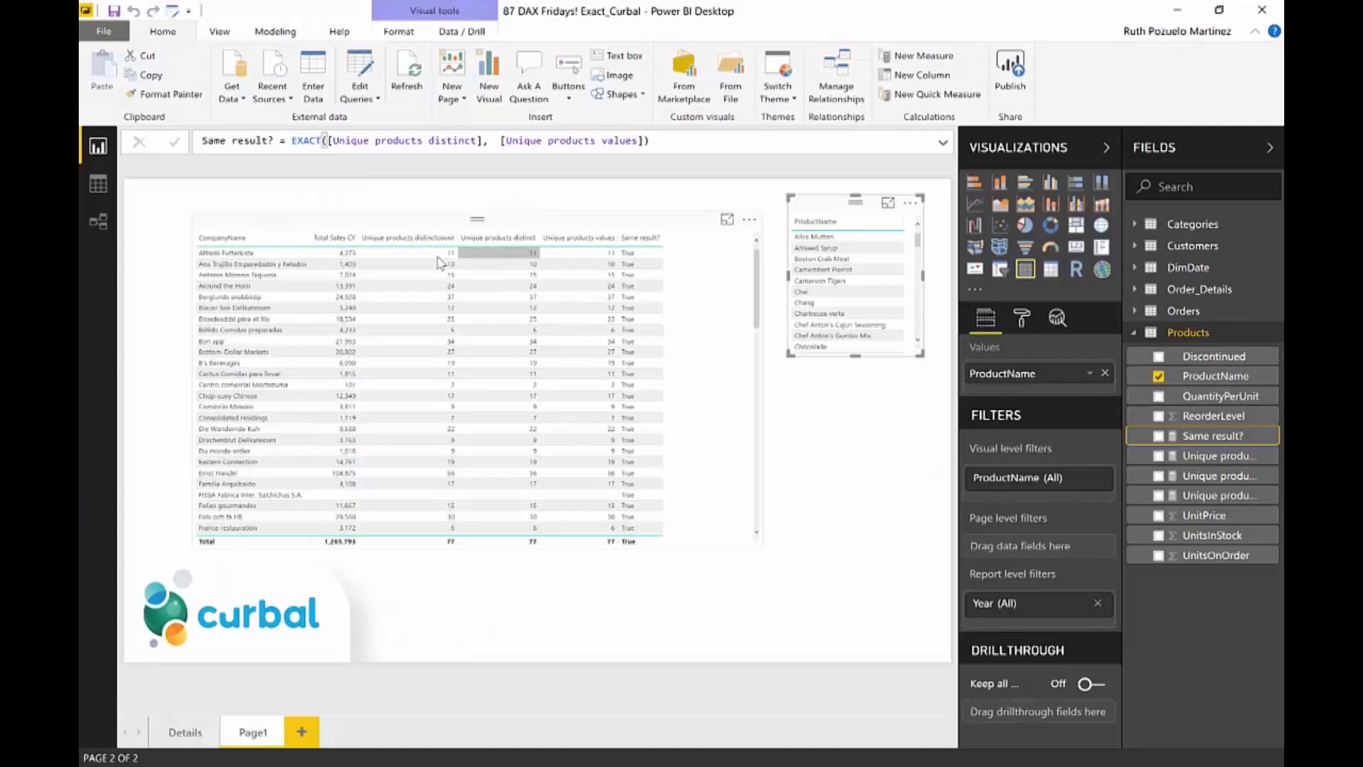
{"action": "mouse_move", "coordinate": [279, 306]}
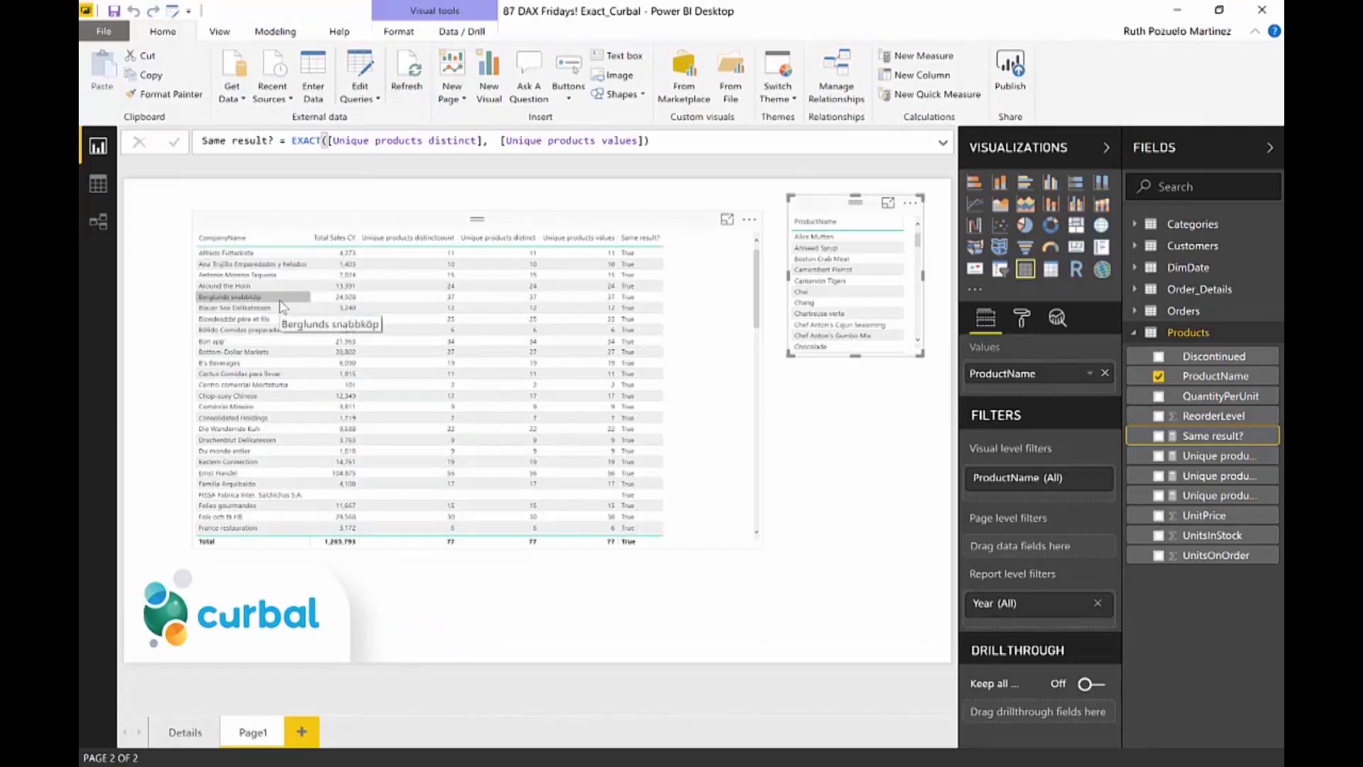